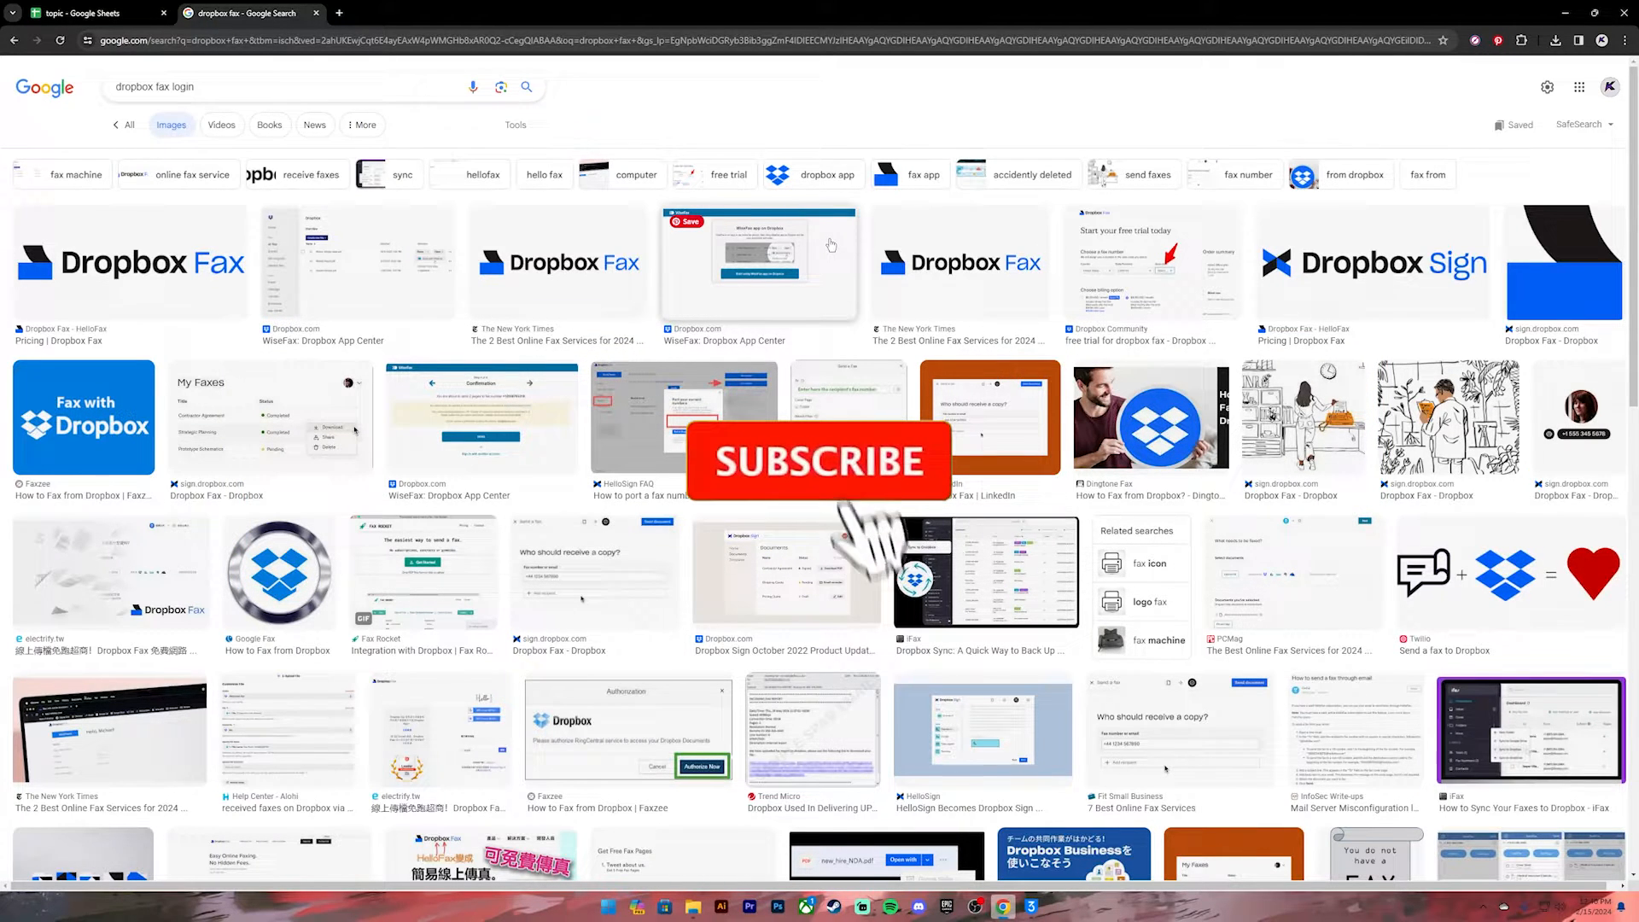
Switch the 'dropbox fax' search to all results and open the 'Dropbox Fax: Log In' result.
click(818, 461)
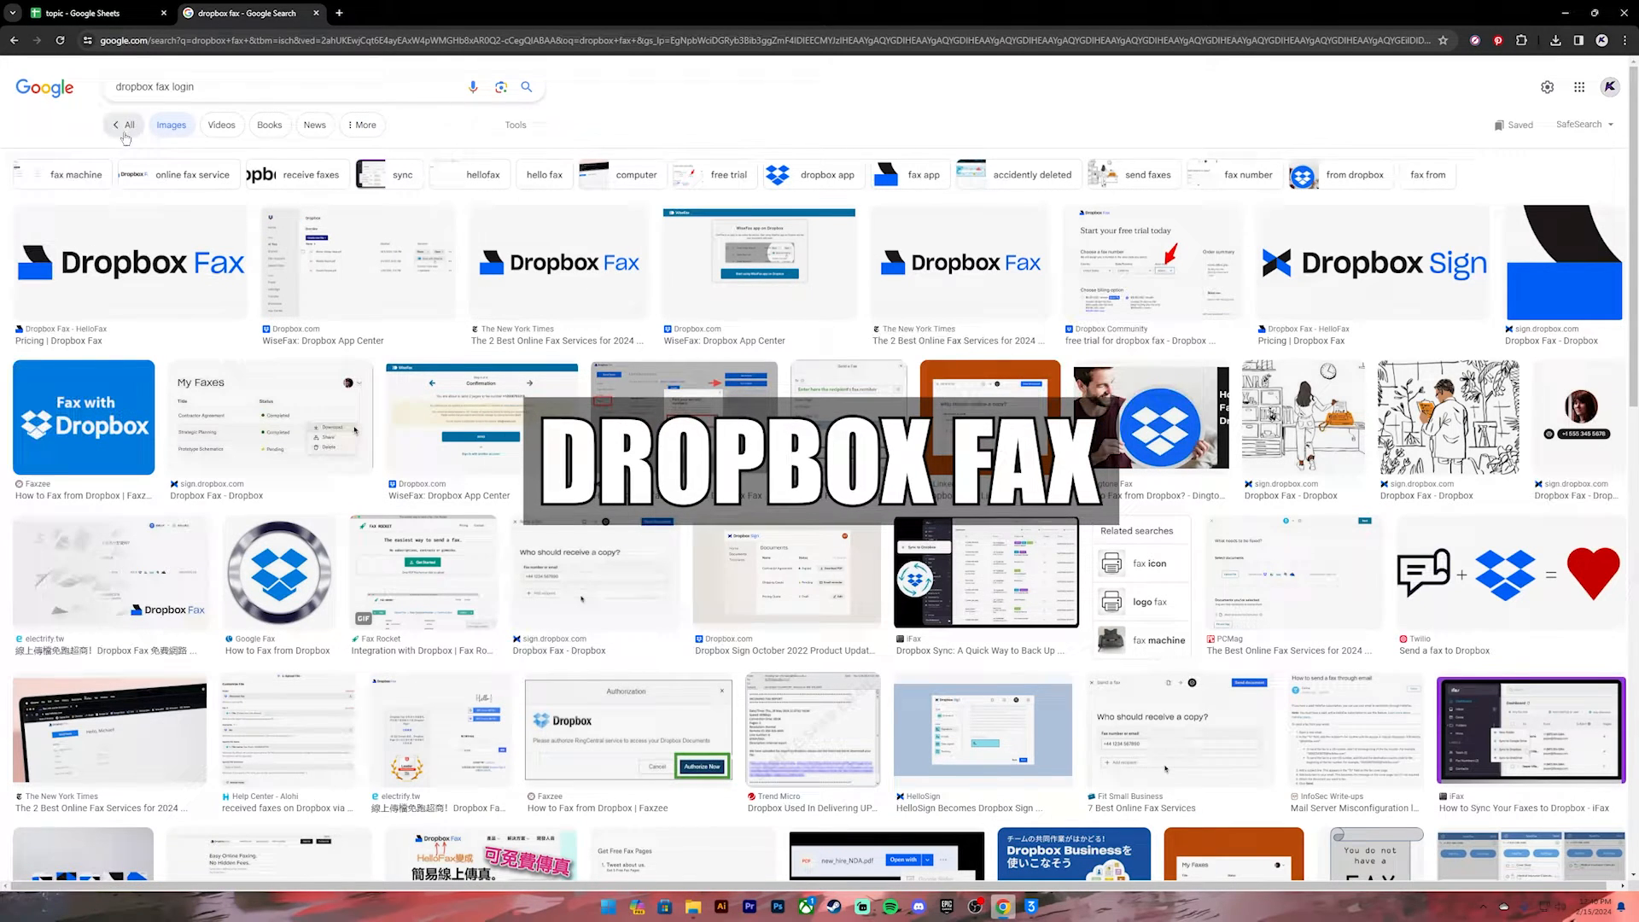
click(127, 125)
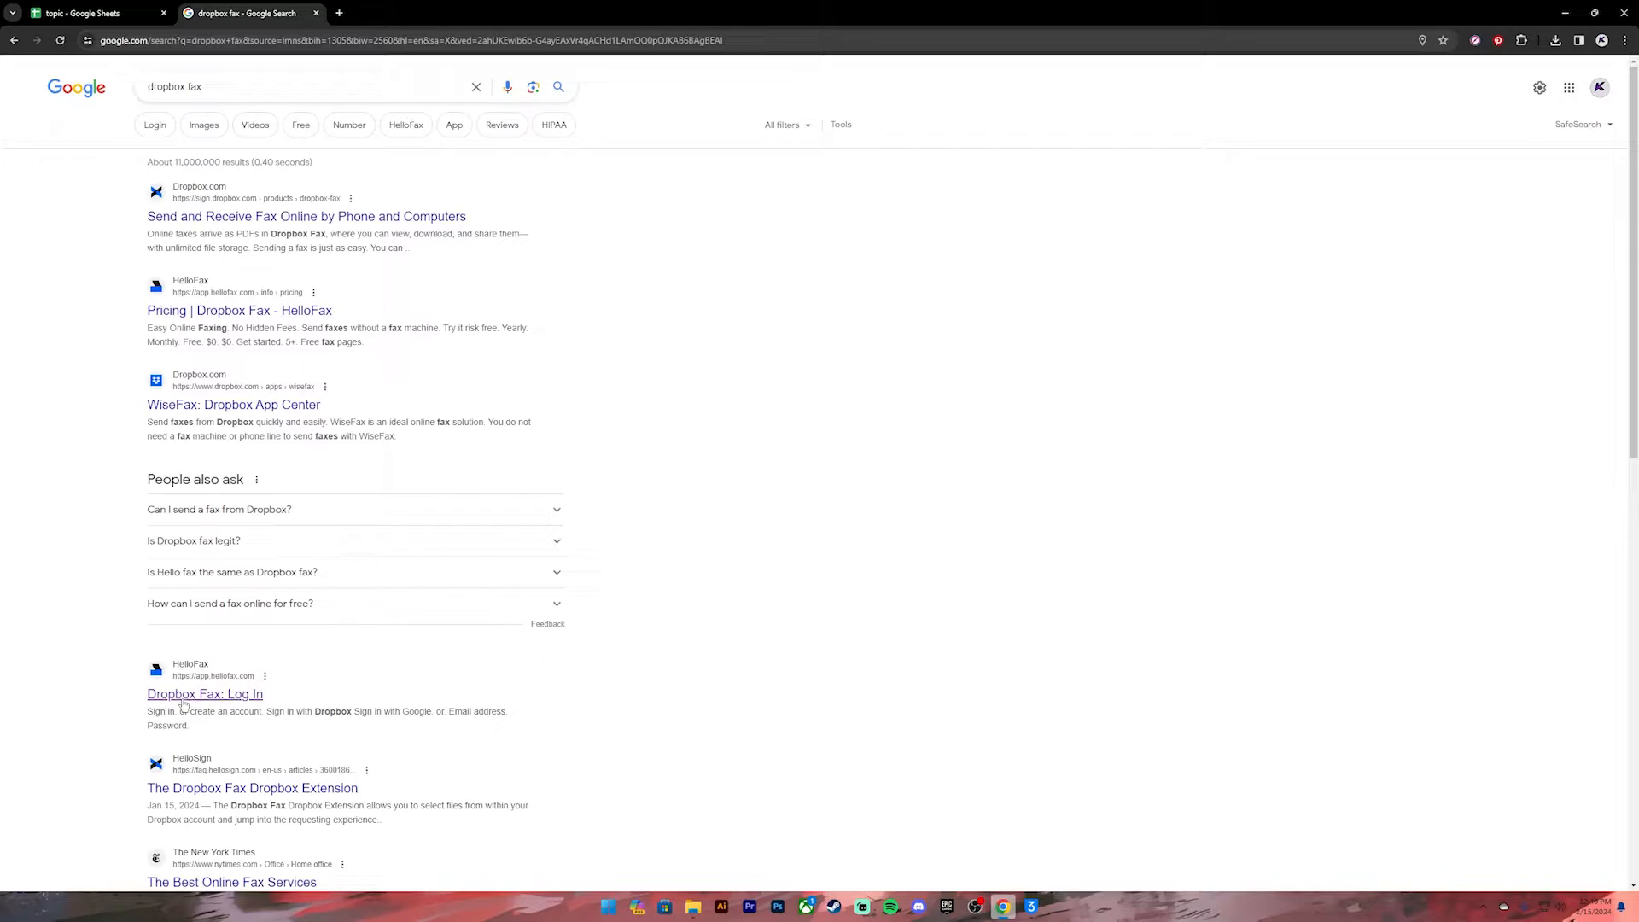
click(205, 694)
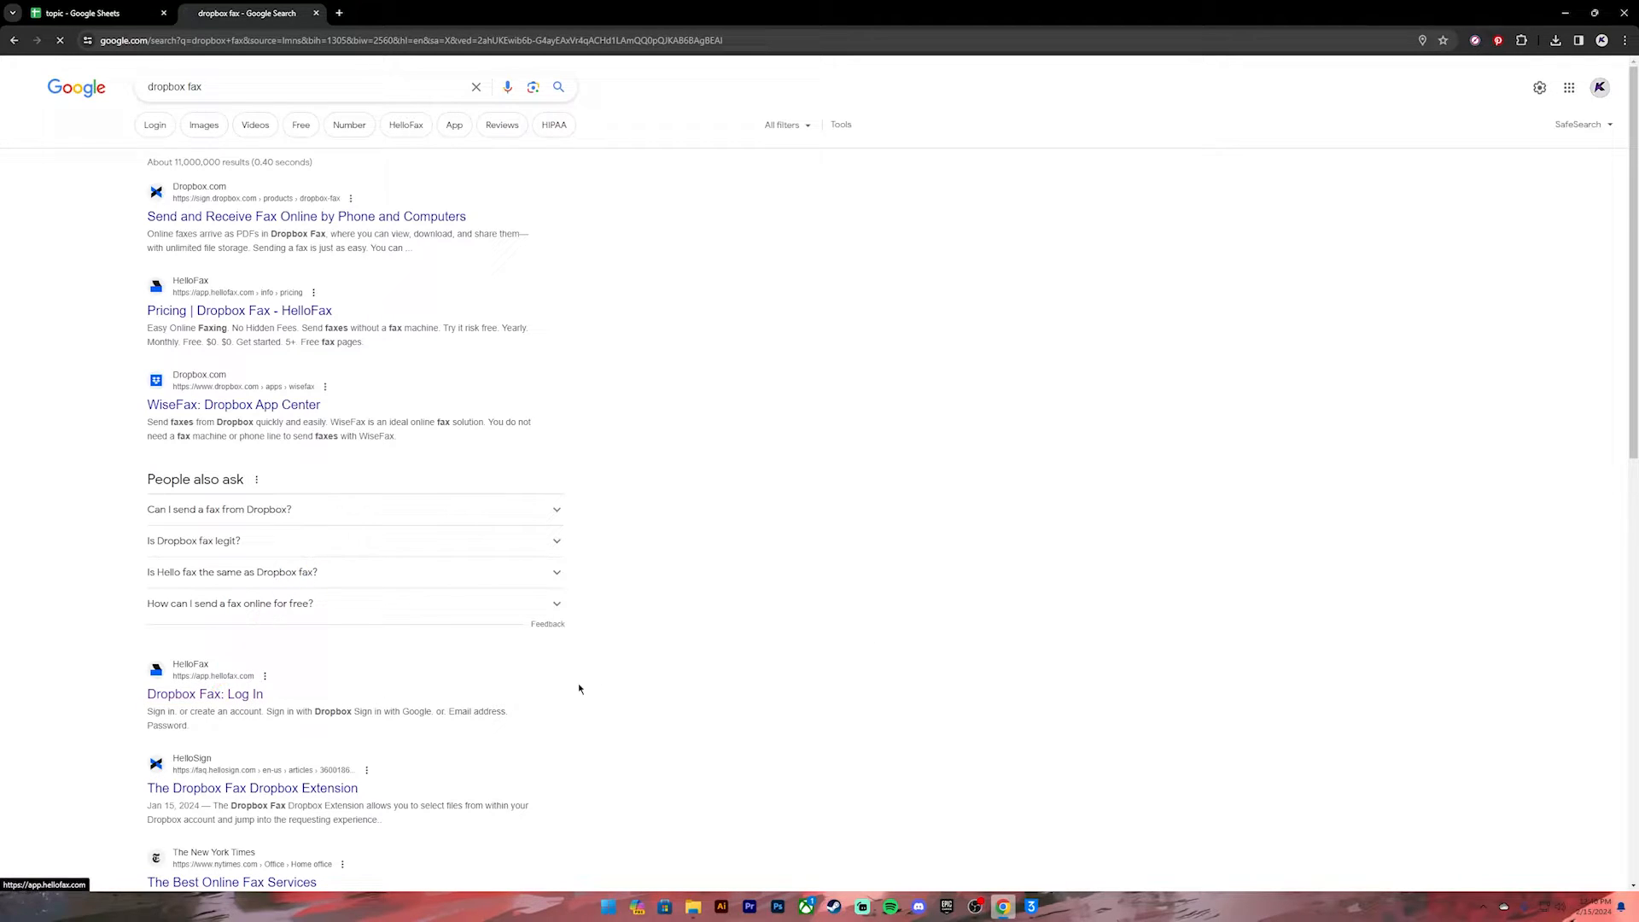
Let the app.hellofax.com sign-in page load from the search result.
click(205, 694)
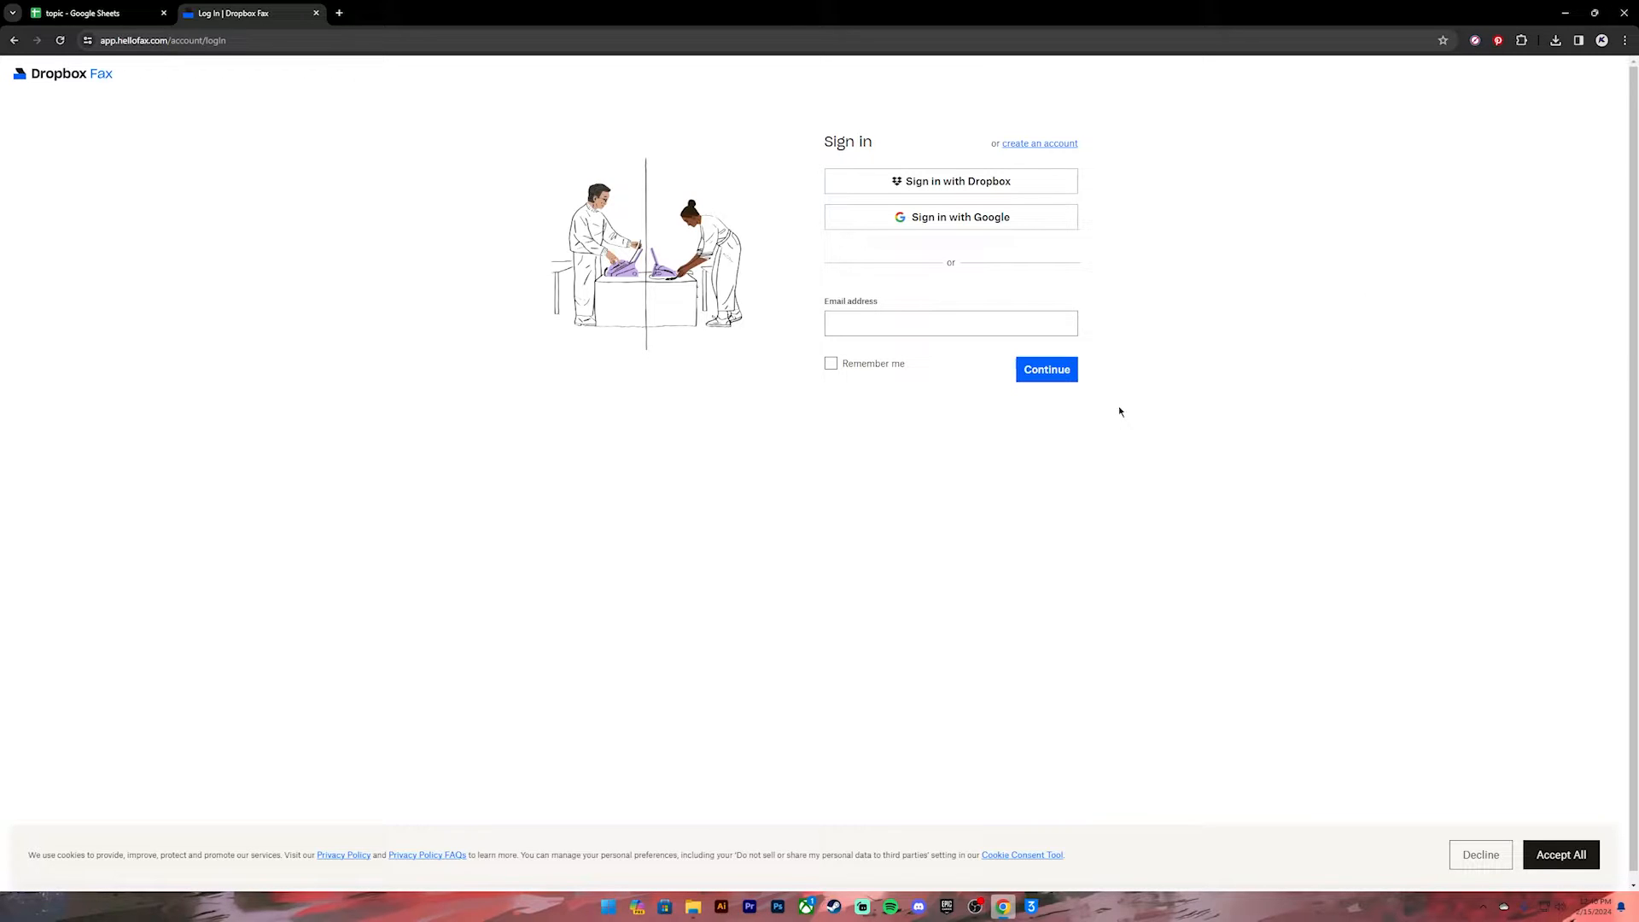
mouse_move(1382, 218)
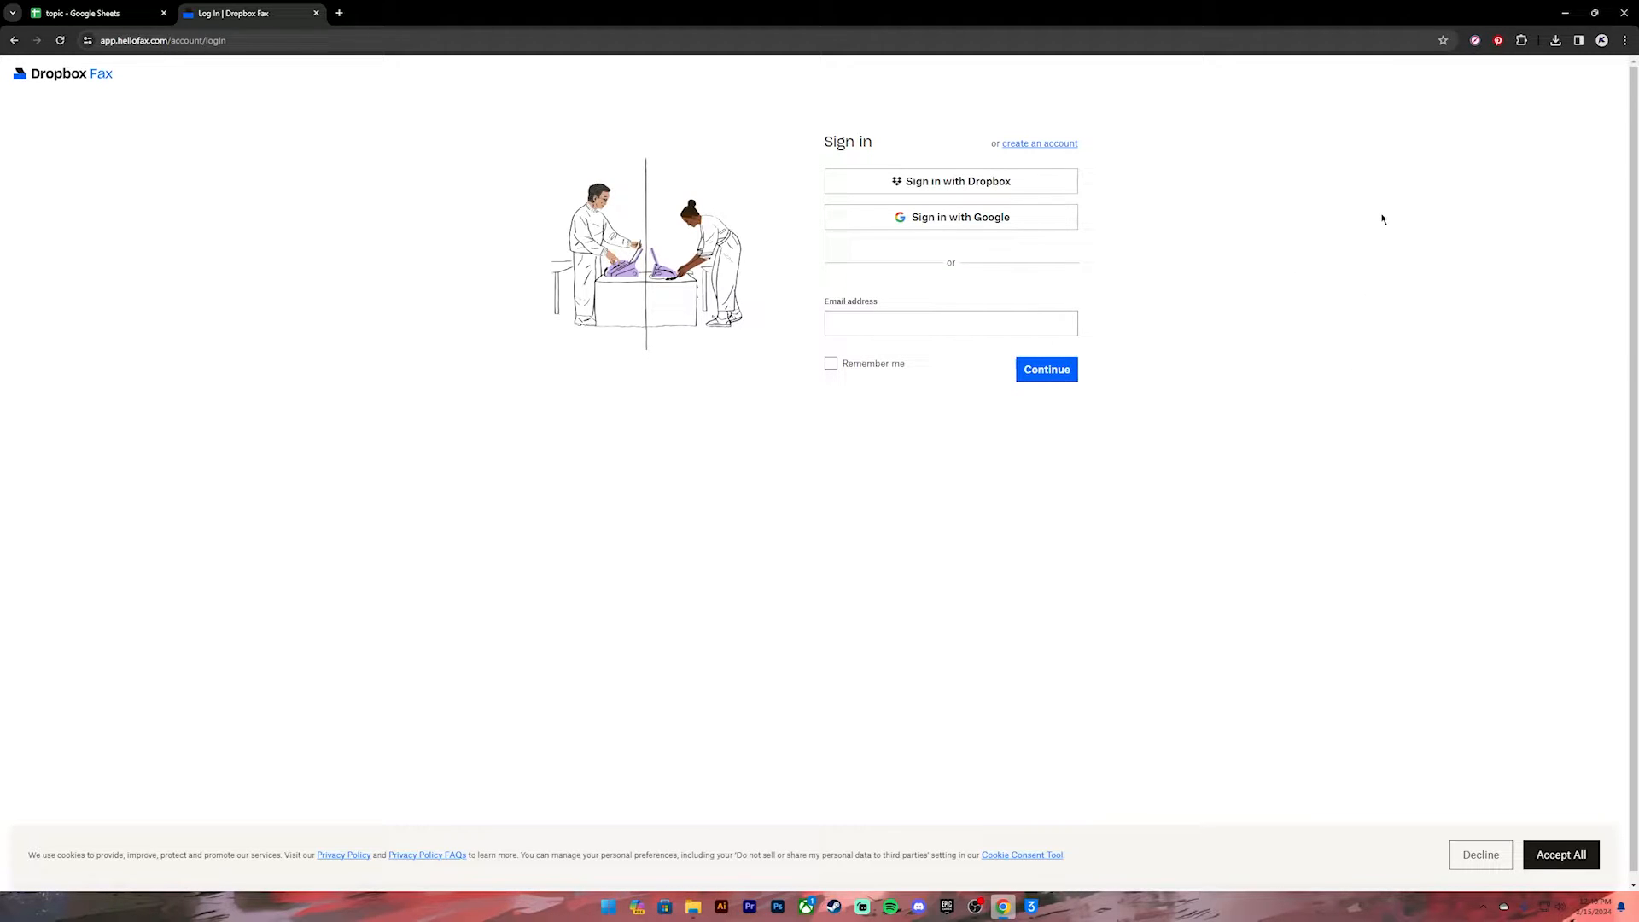
mouse_move(1197, 186)
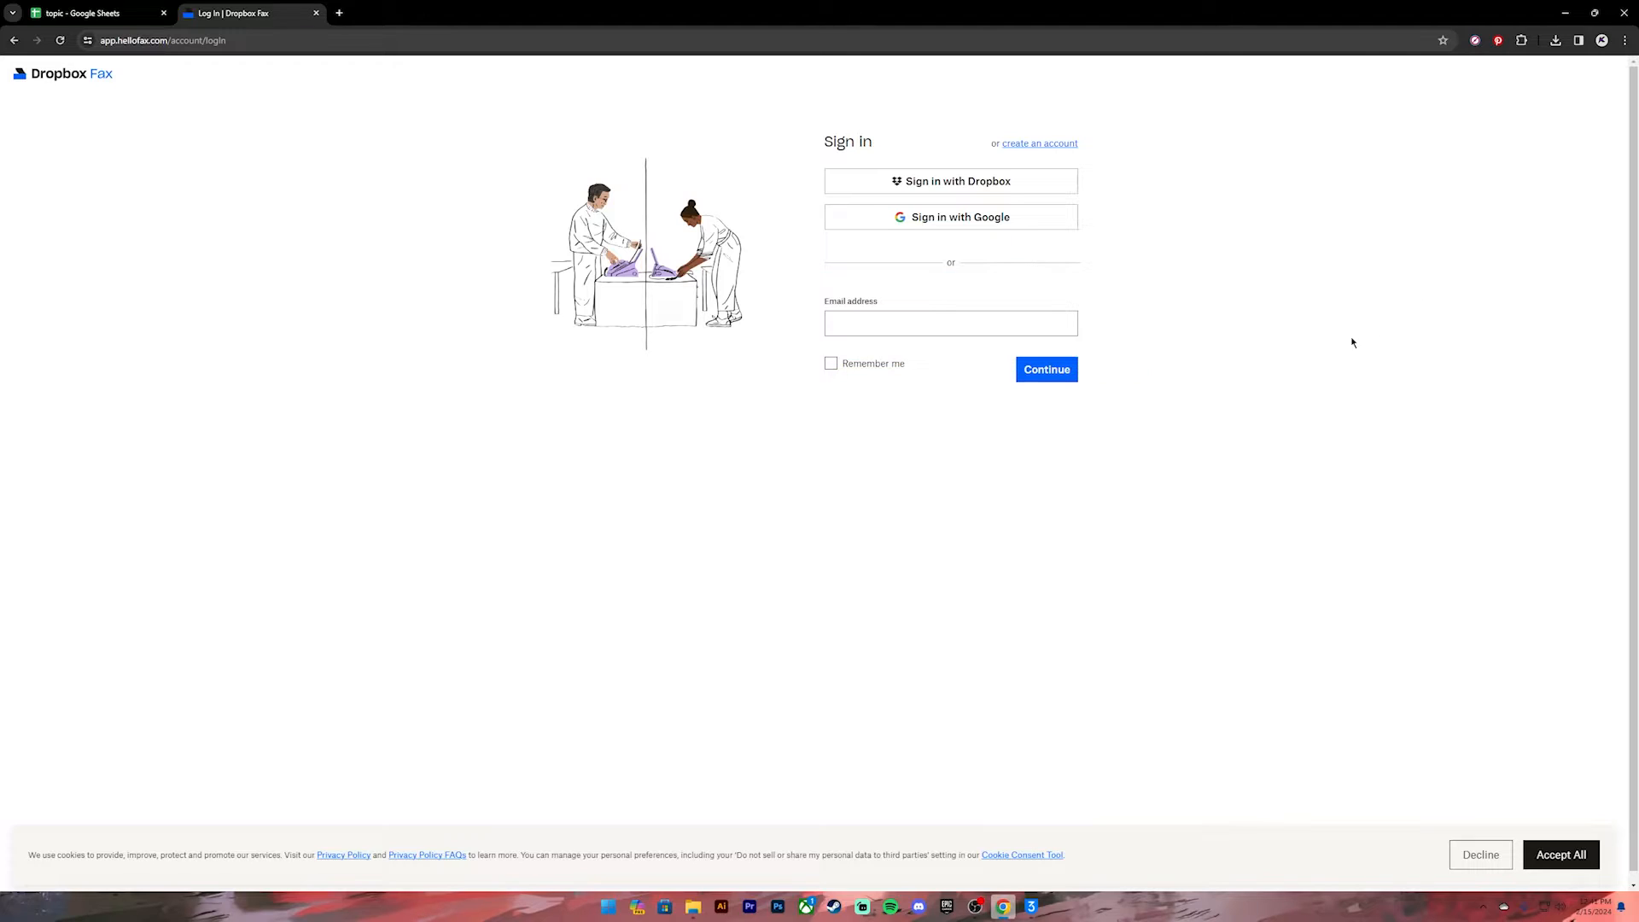
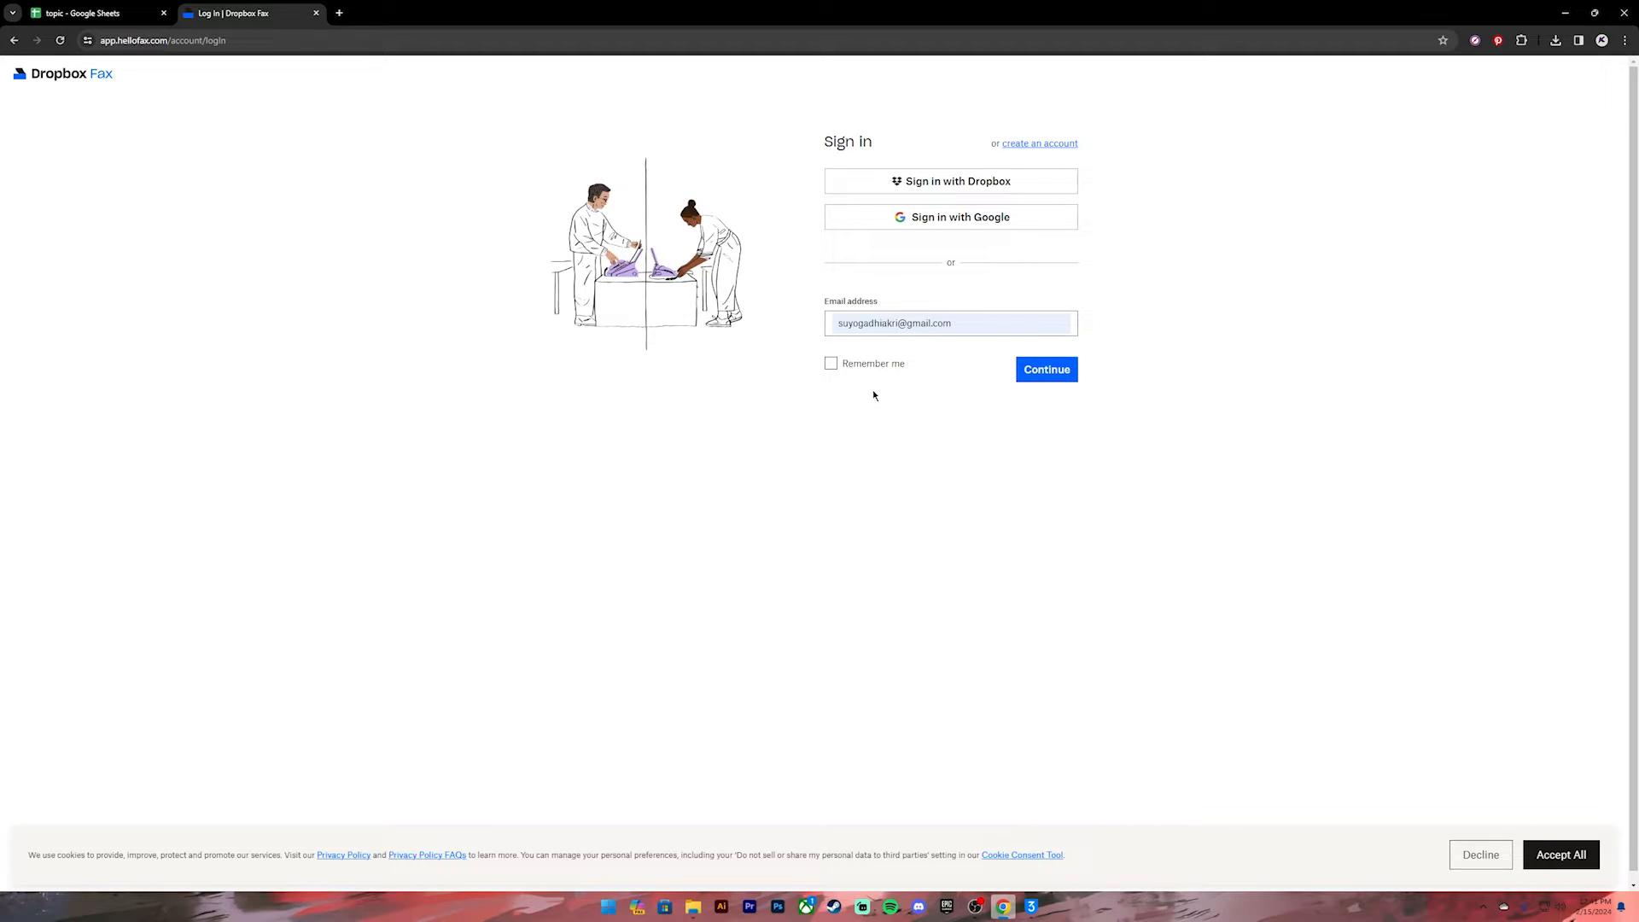
mouse_move(1451, 427)
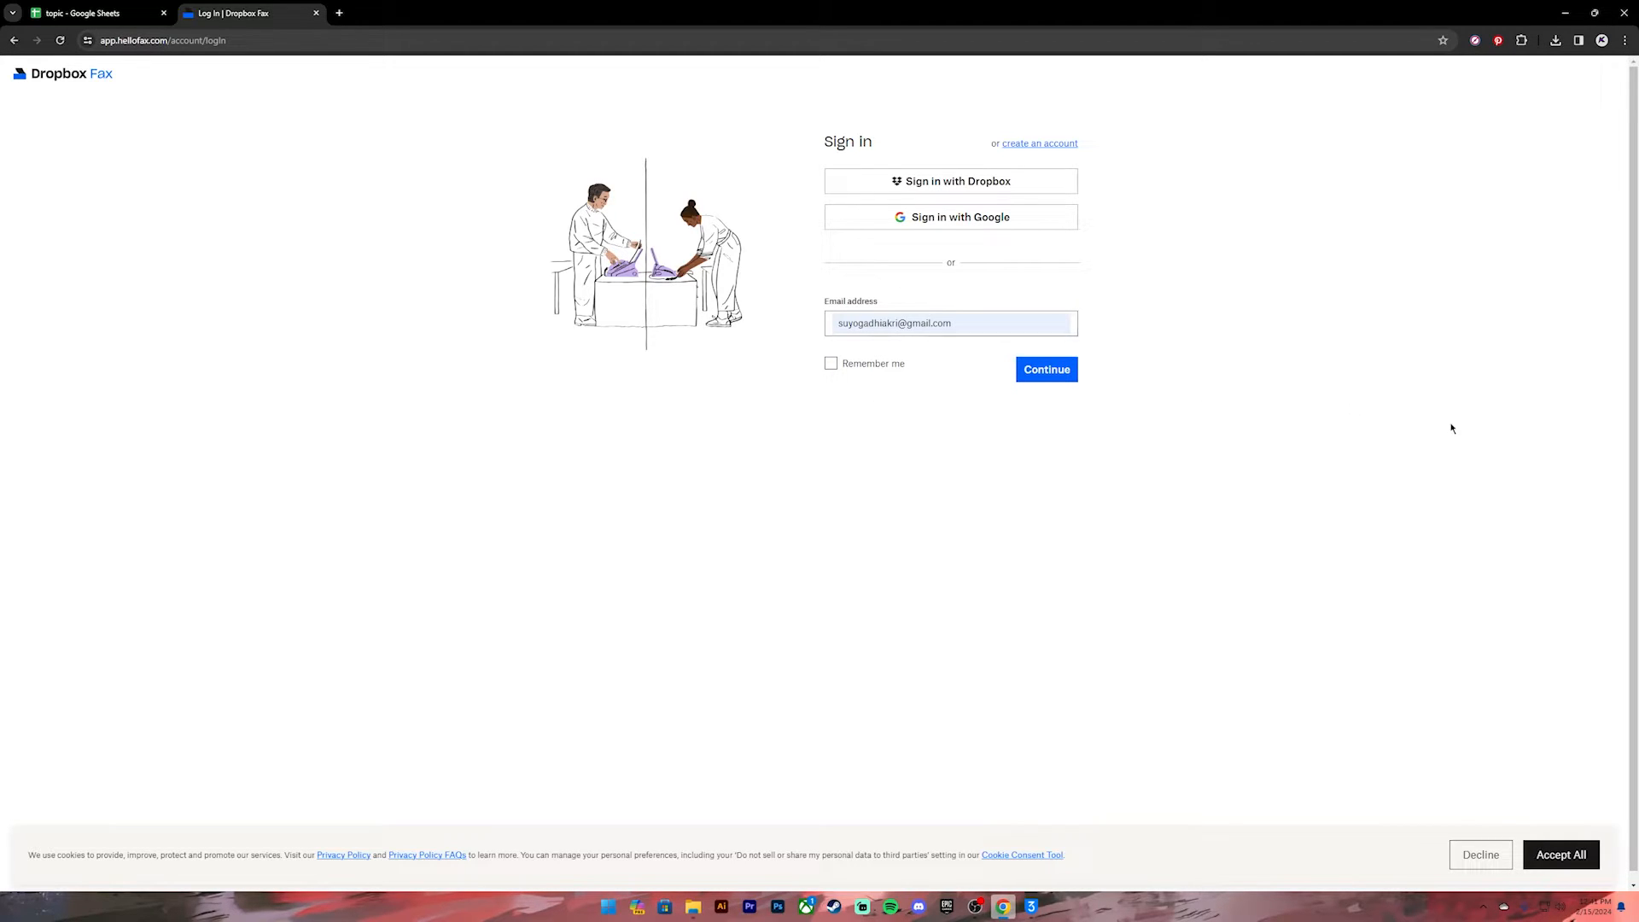
mouse_move(1360, 434)
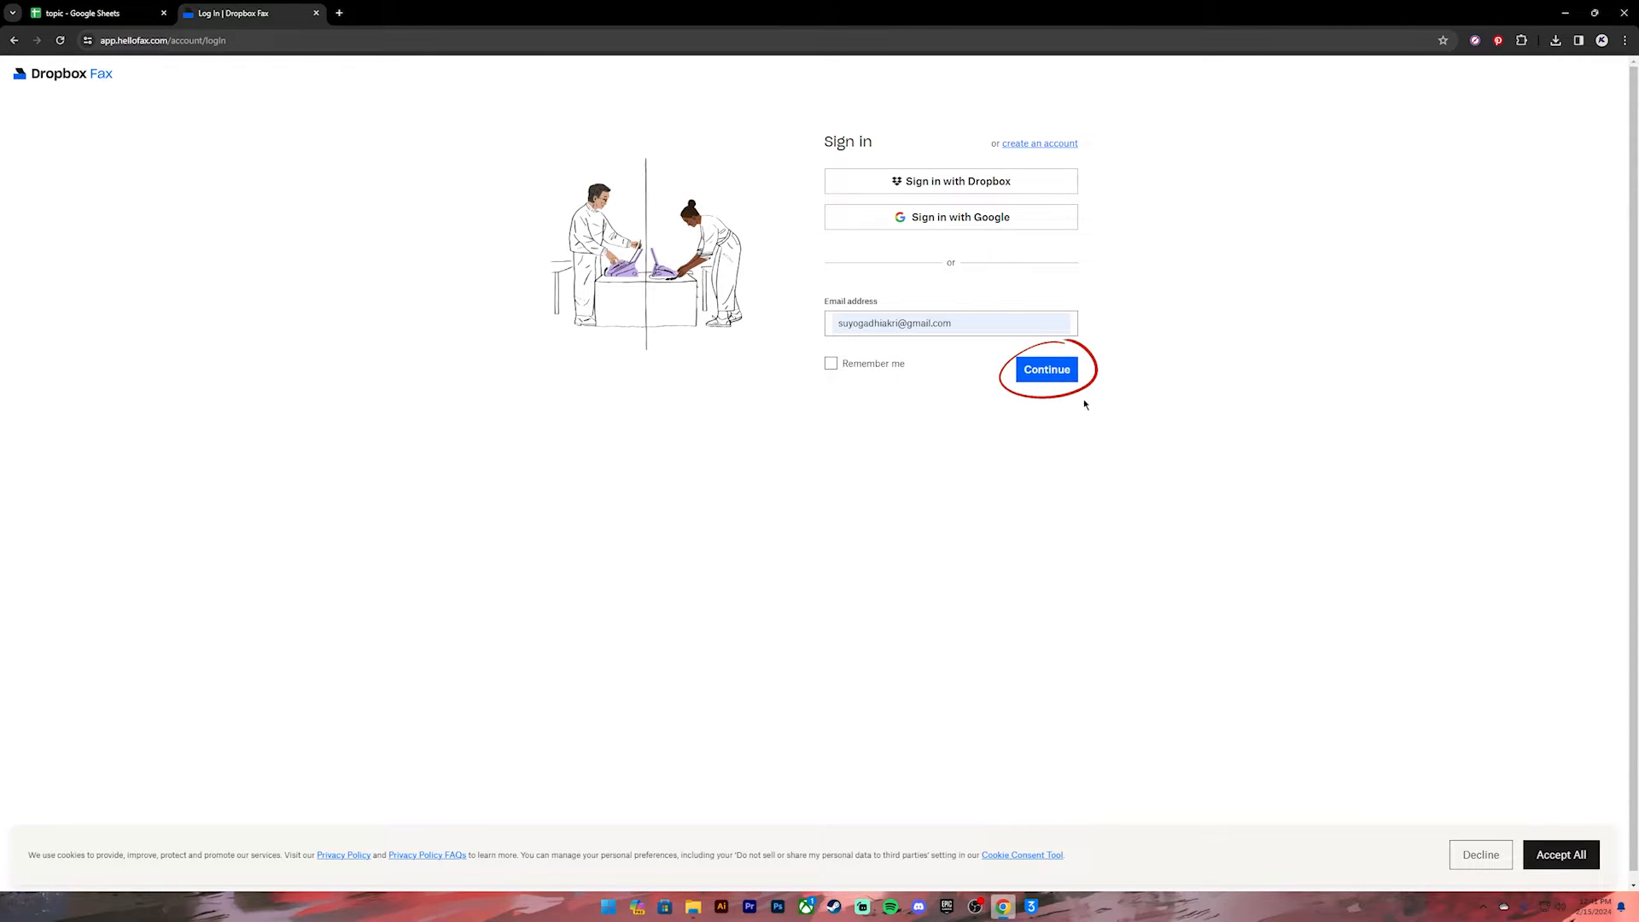
Continue past the email step and enter the account password.
click(1046, 369)
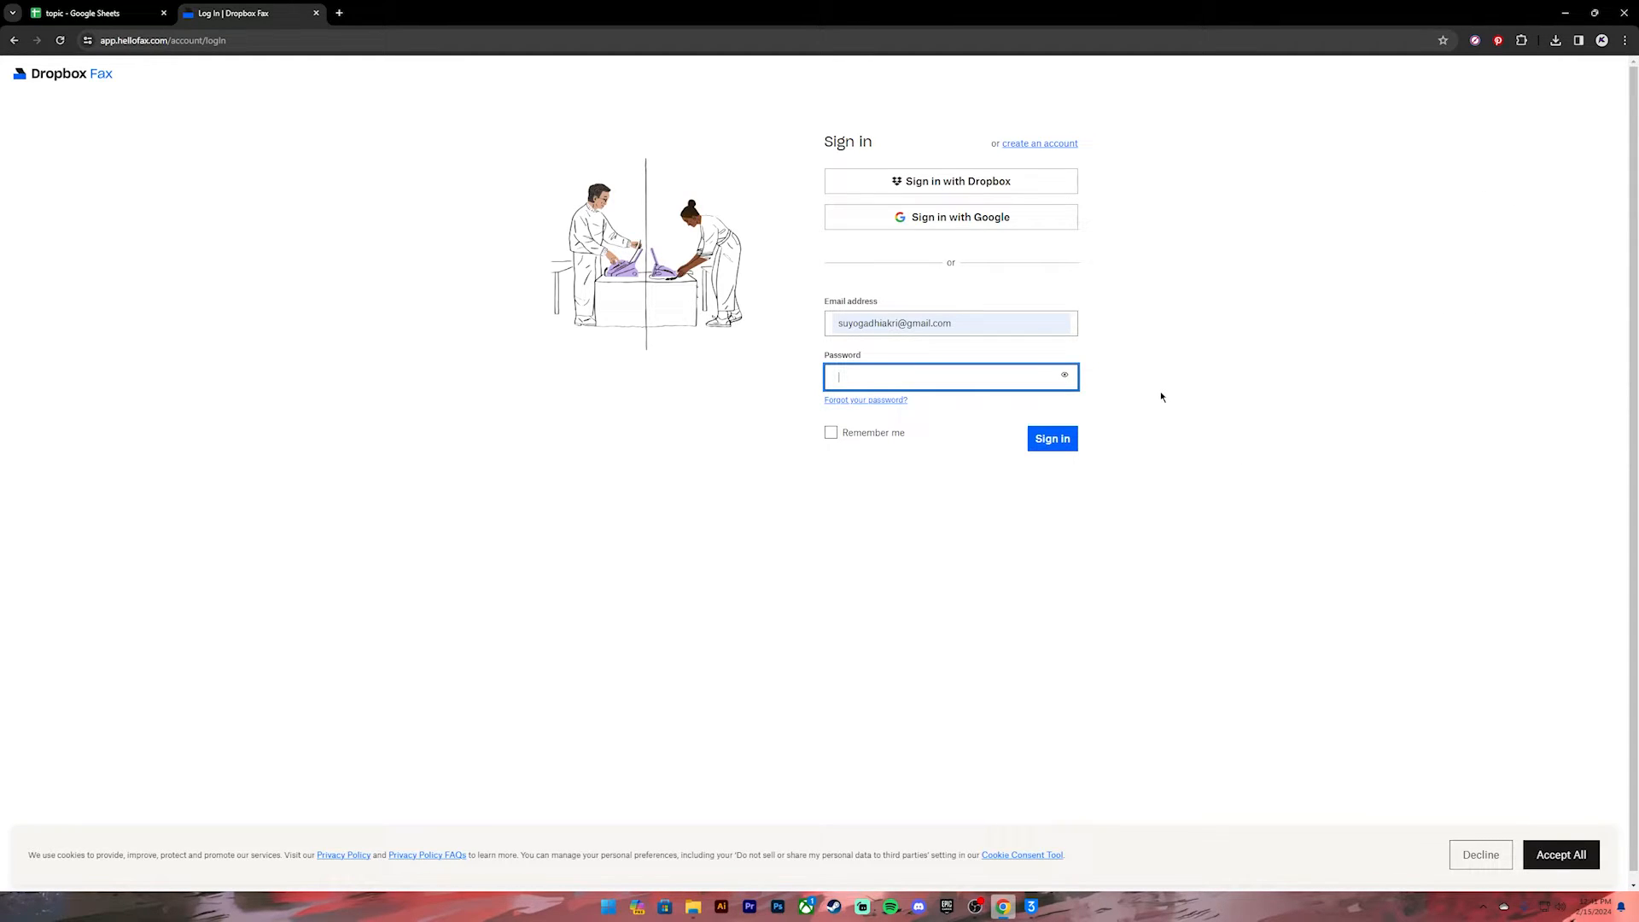
mouse_move(978, 402)
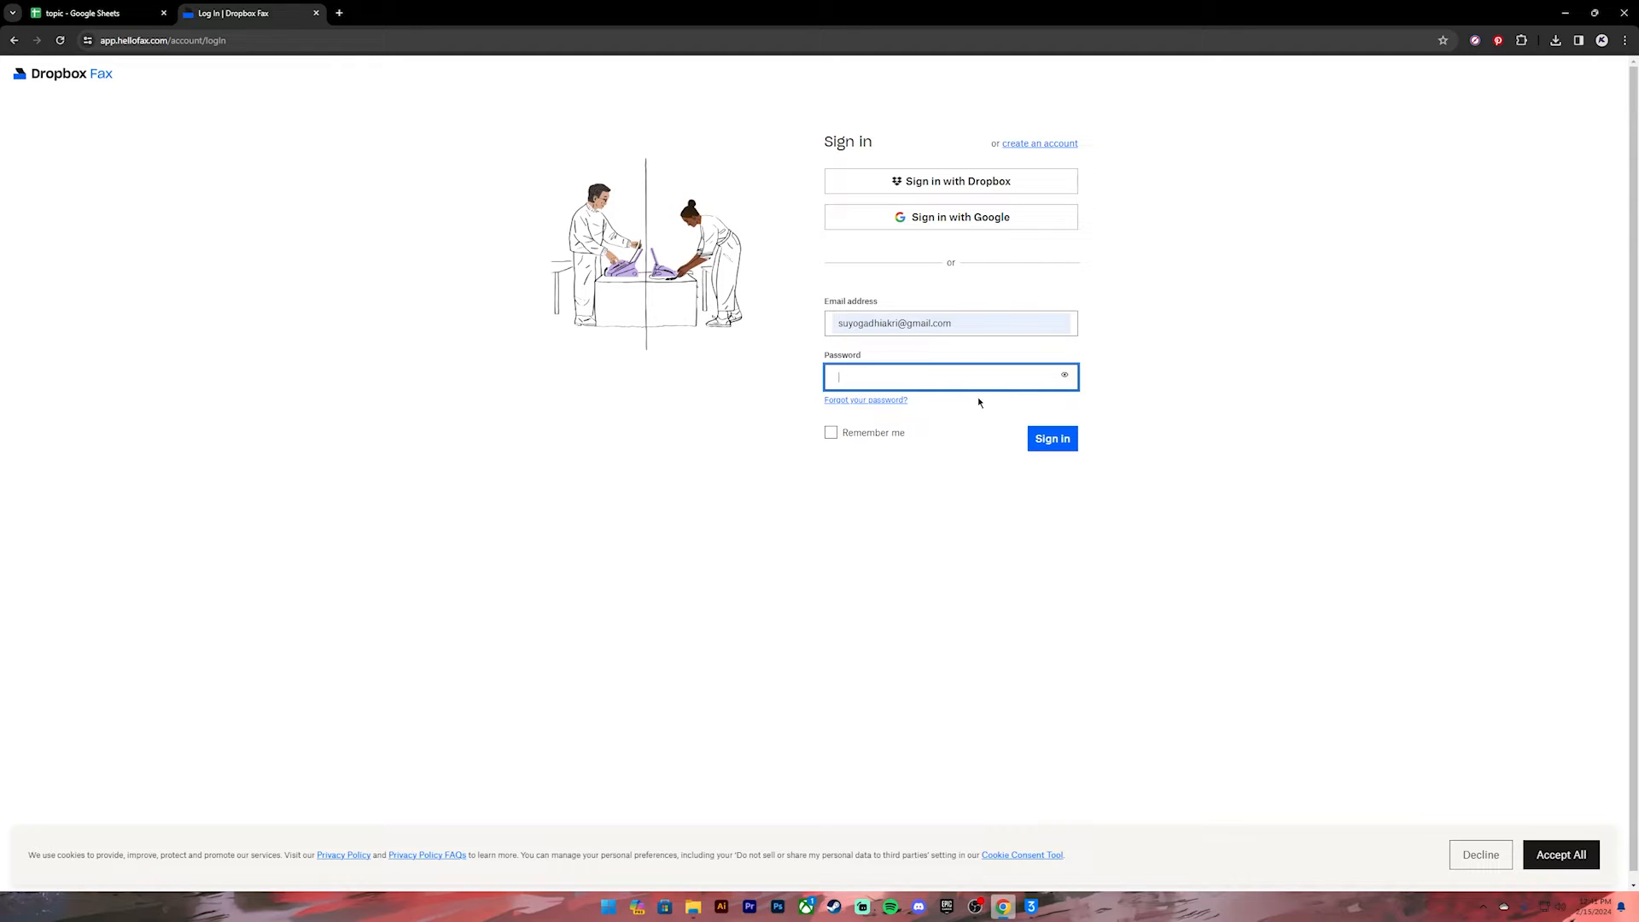
text(password)
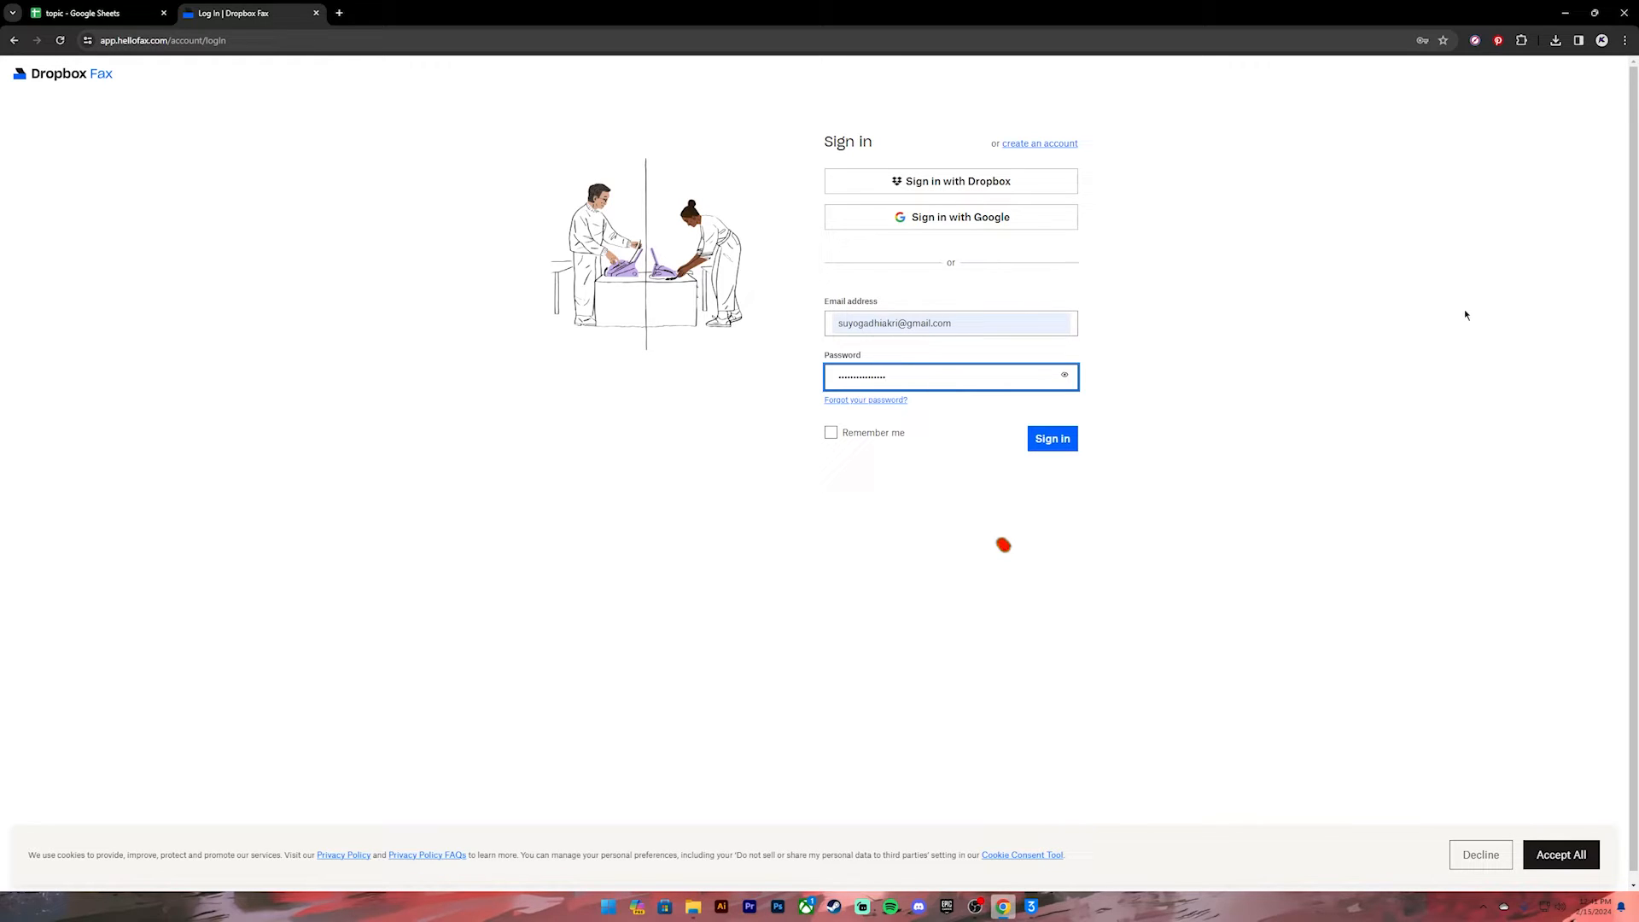
mouse_move(1432, 383)
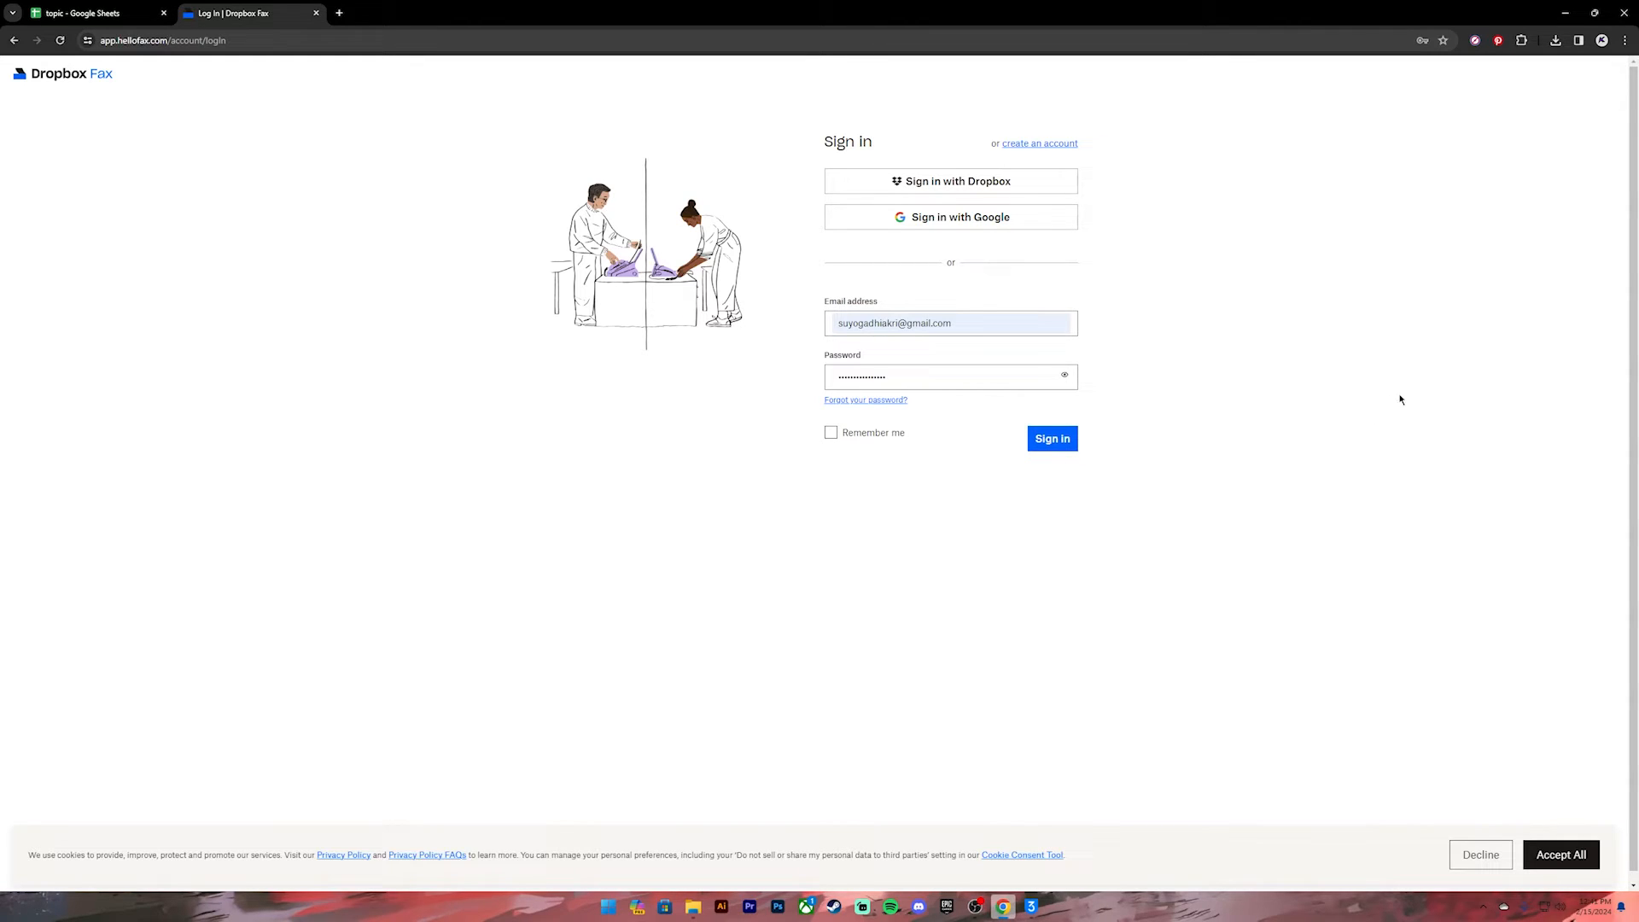
mouse_move(1265, 213)
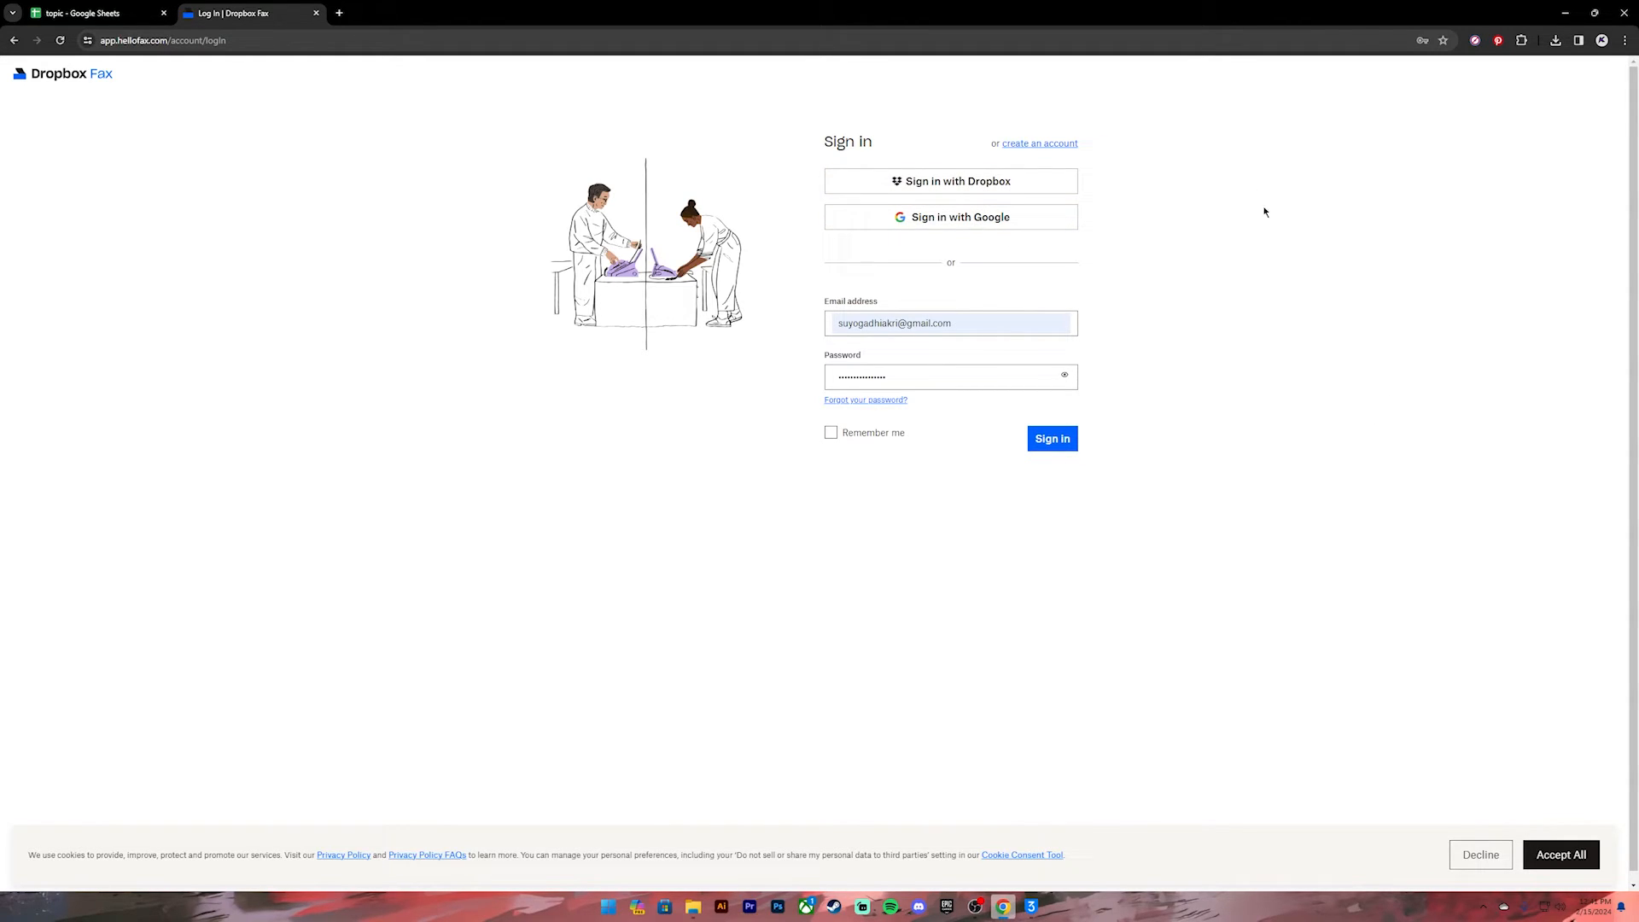
mouse_move(1374, 282)
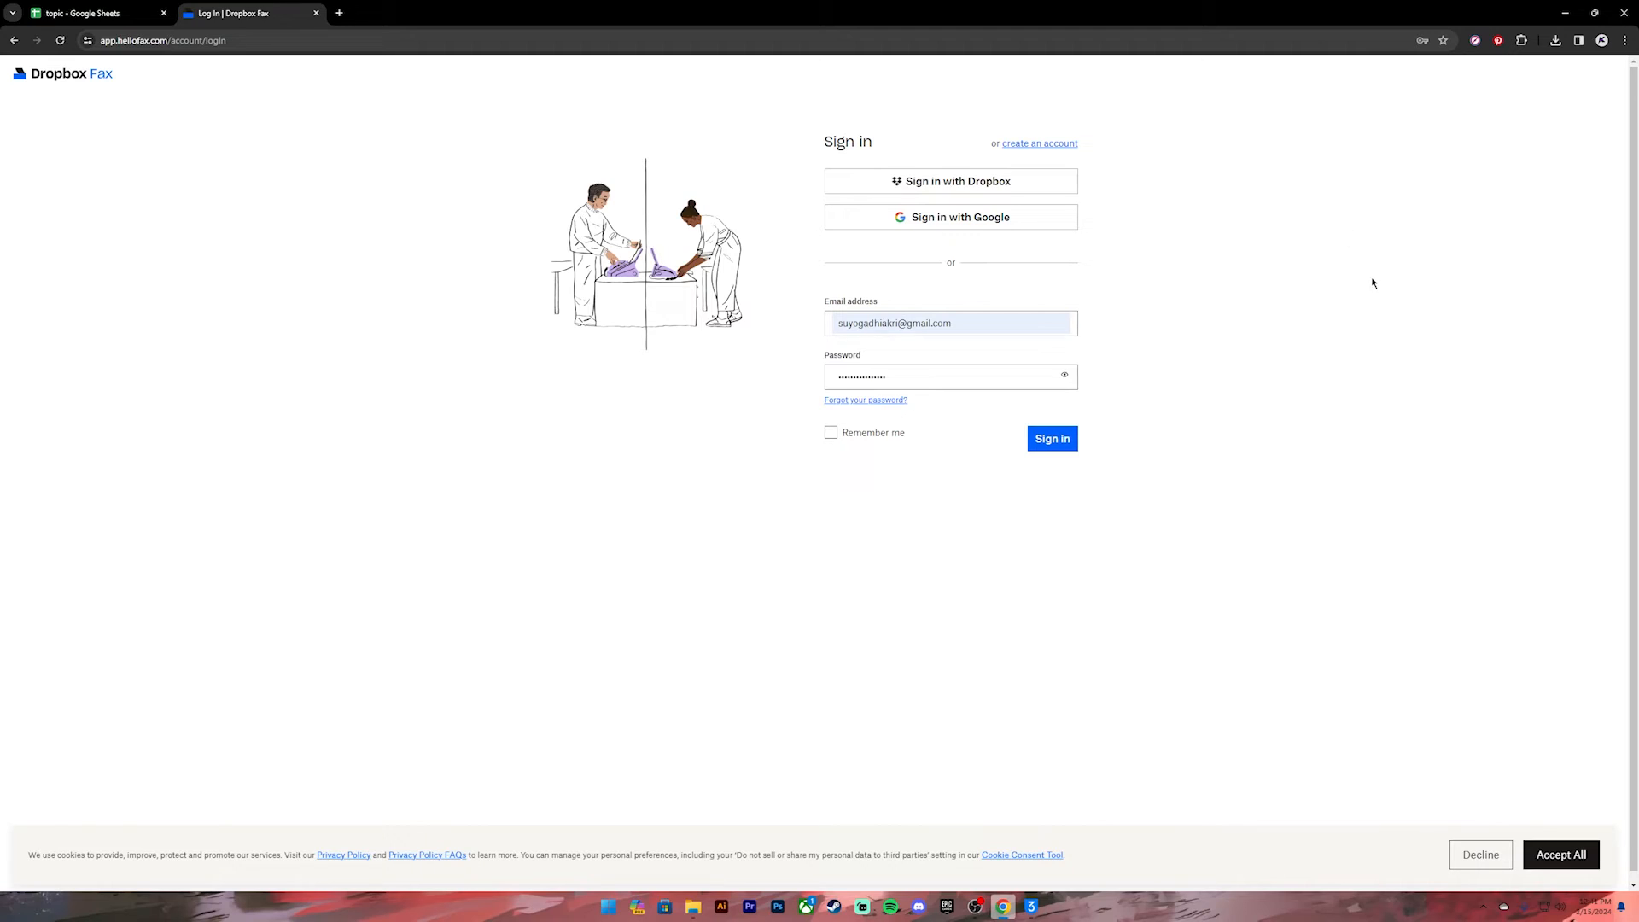
mouse_move(1363, 196)
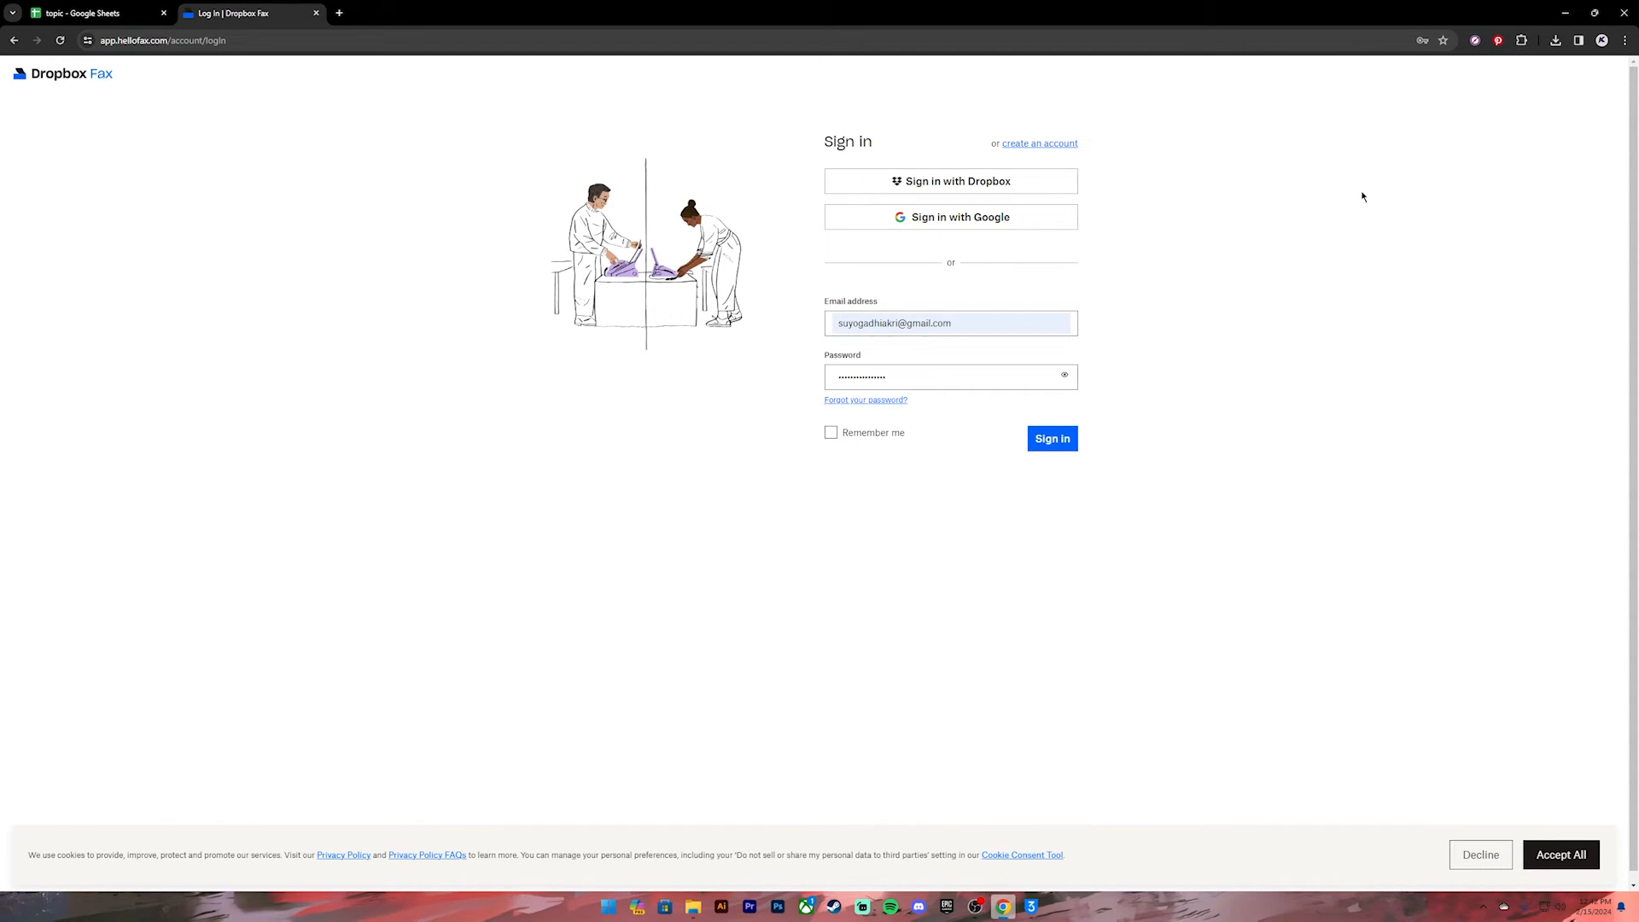
mouse_move(427, 223)
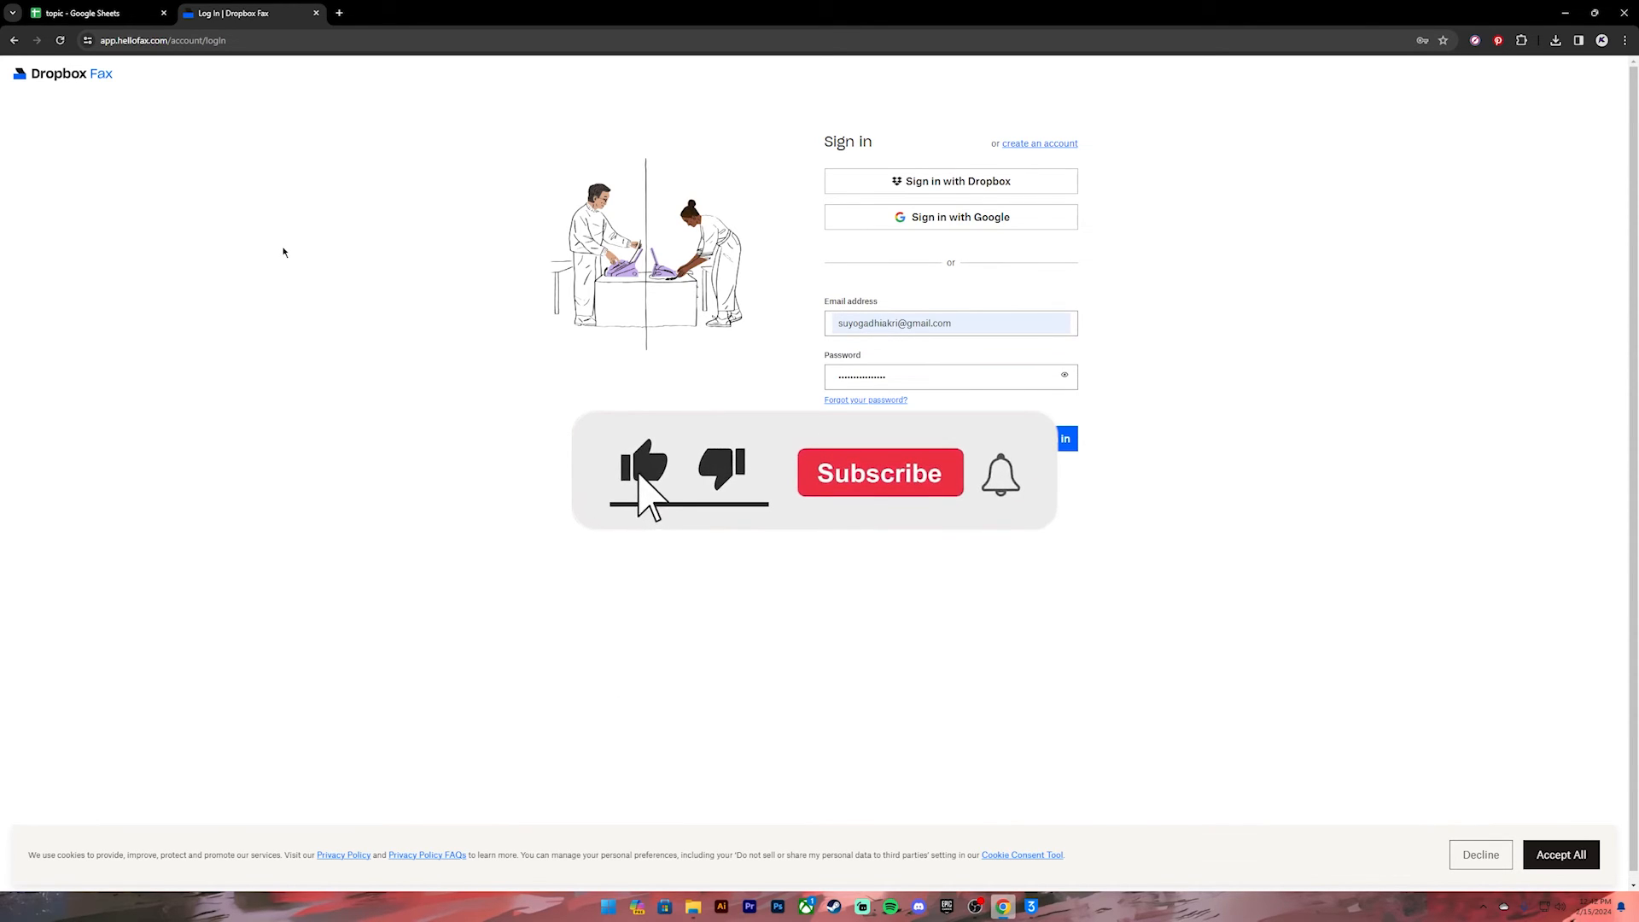
click(879, 472)
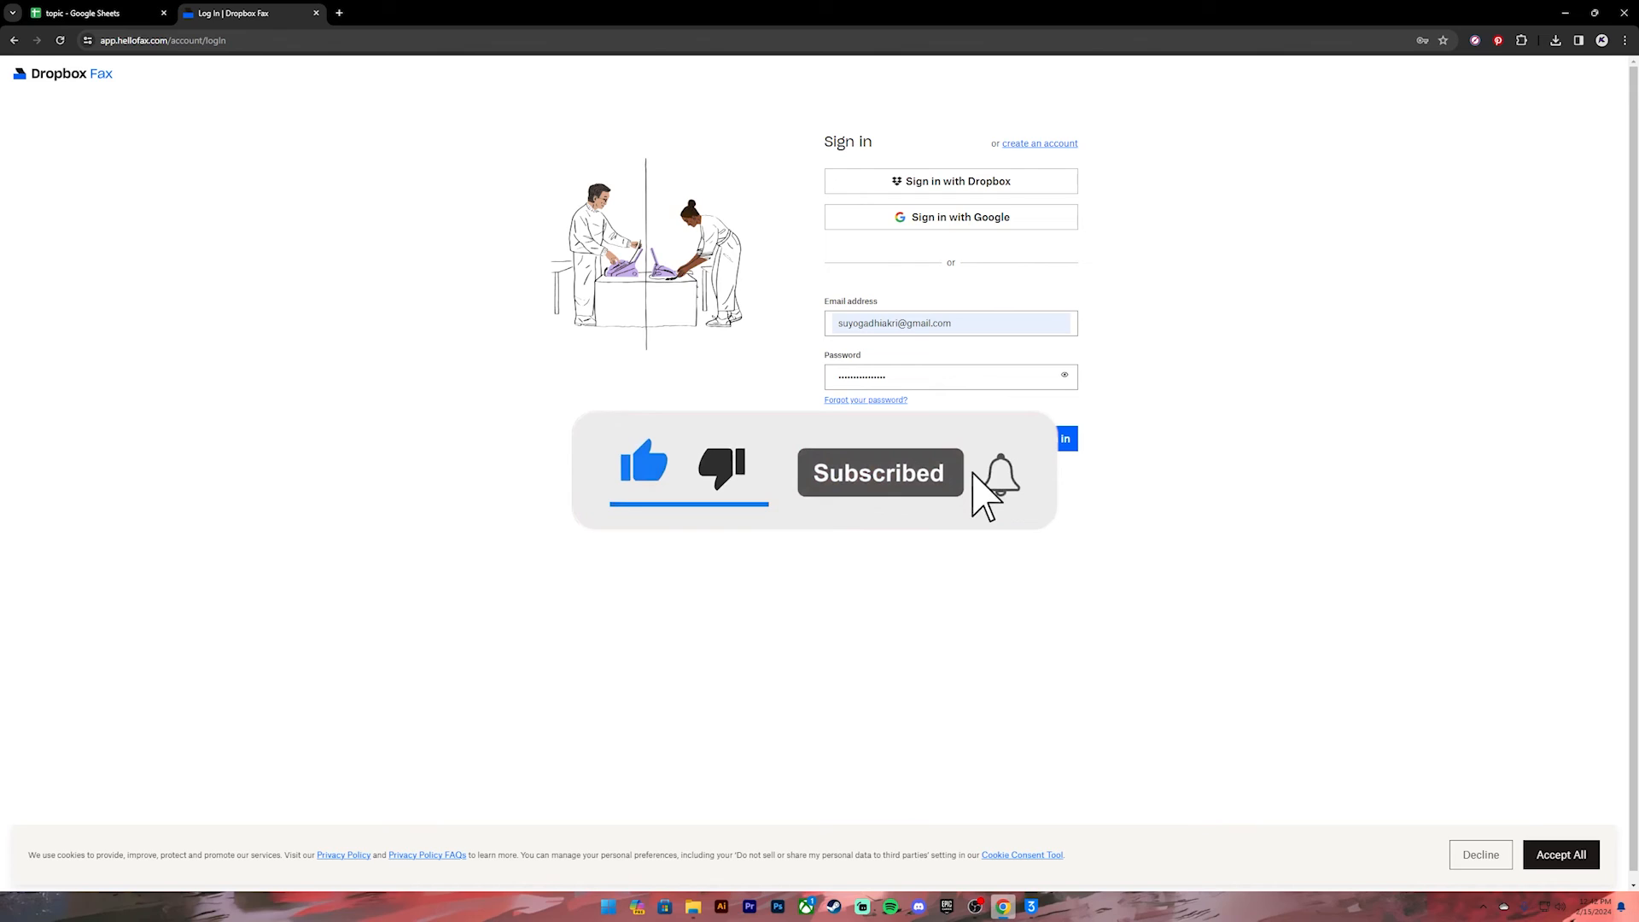